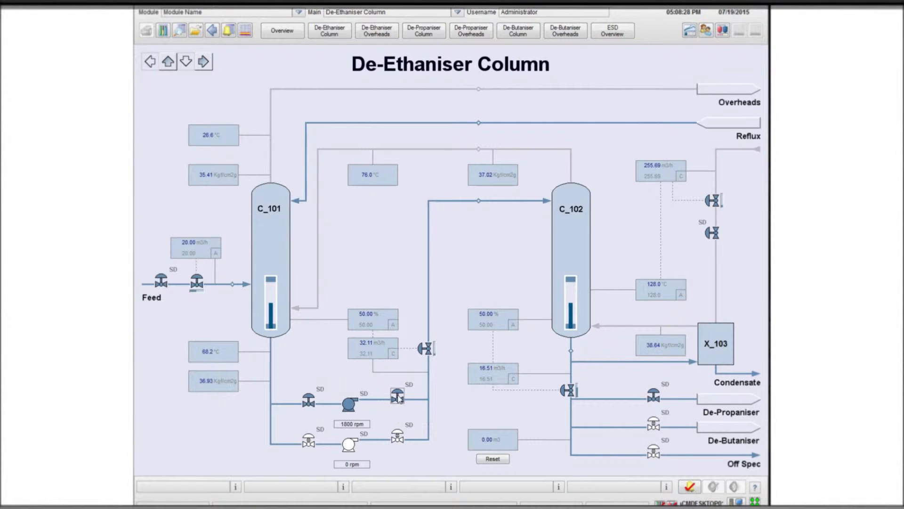
Review the Fault Add settings for discharge valve XV_101A_07 and close without adding a fault.
right_click(397, 397)
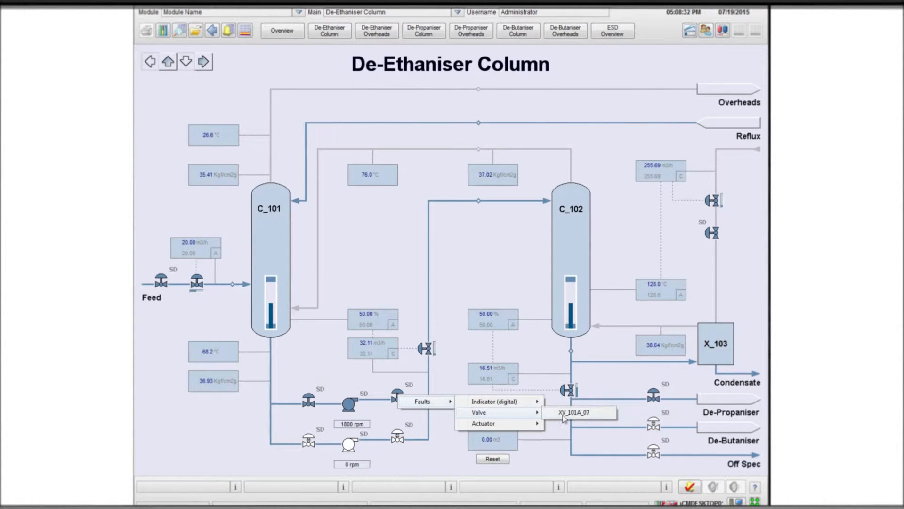
click(576, 413)
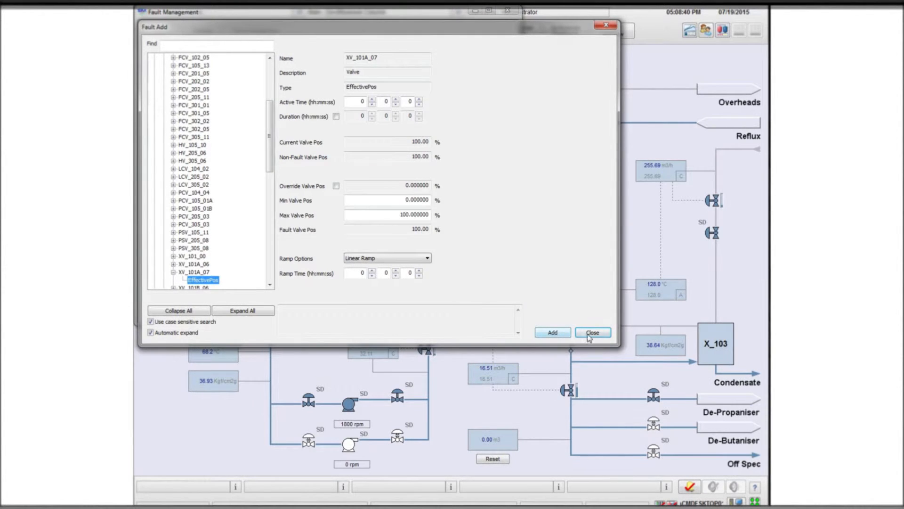
click(592, 332)
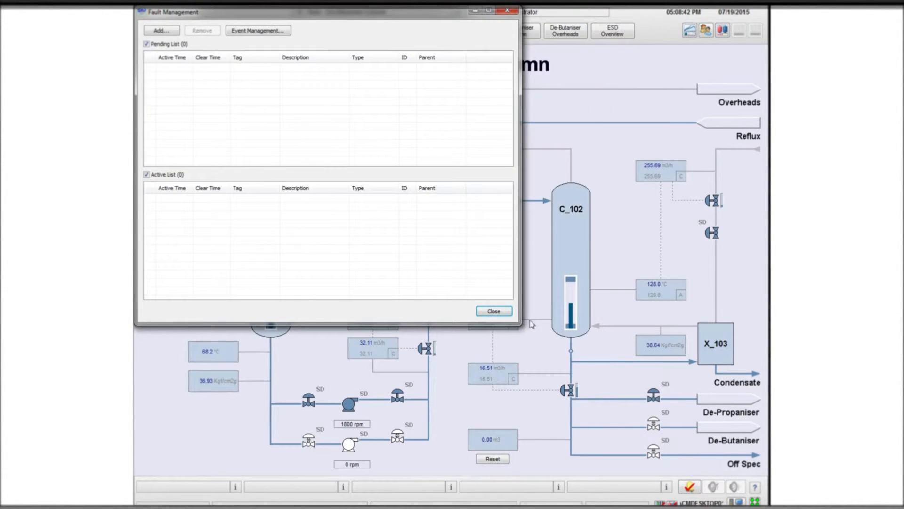
Close the Fault Management window for the De-Ethaniser Column.
click(160, 30)
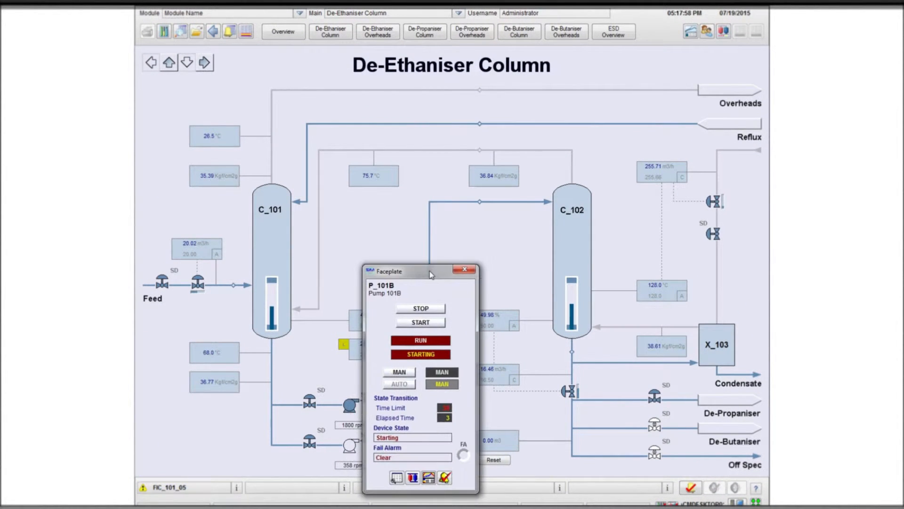
Open pump 101B's discharge valve XV_101B_07 from its faceplate.
click(465, 270)
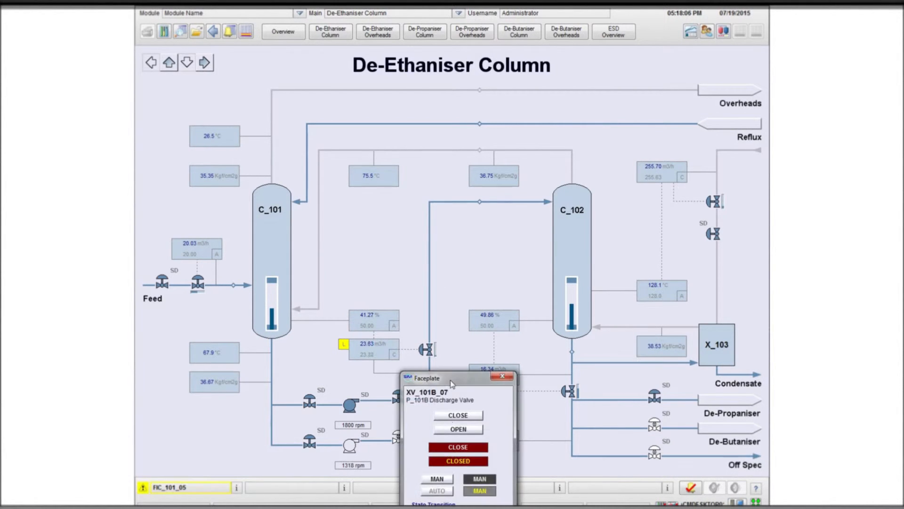
click(458, 429)
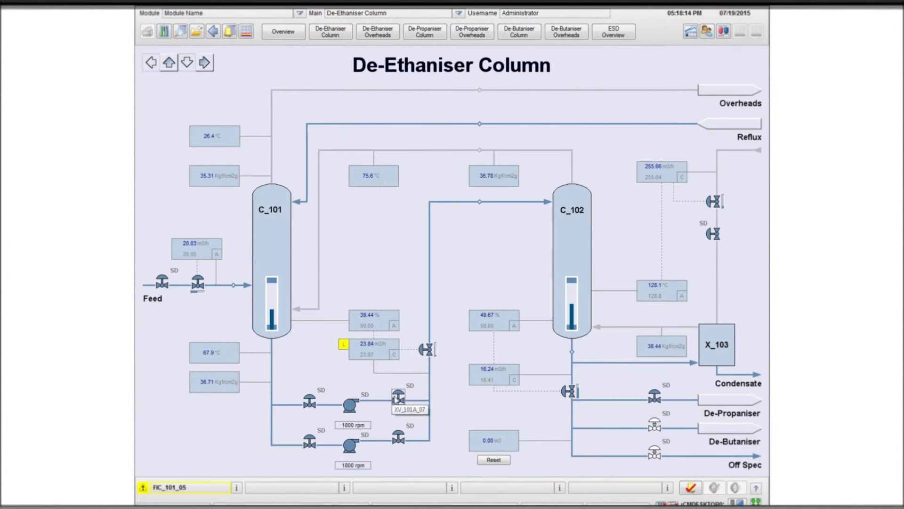
Shut down pump 101A: close discharge valve XV_101A_07, stop P_101A, handle suction valve XV_101A_06.
click(398, 399)
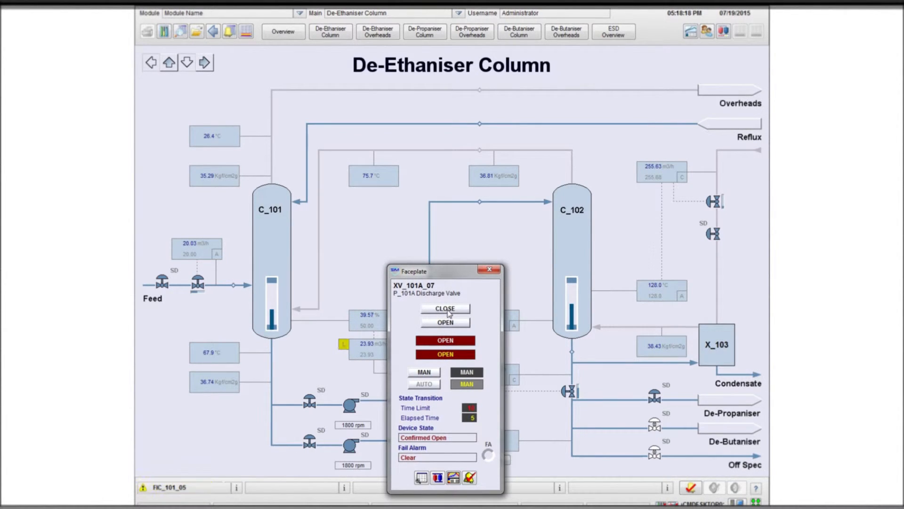
click(488, 270)
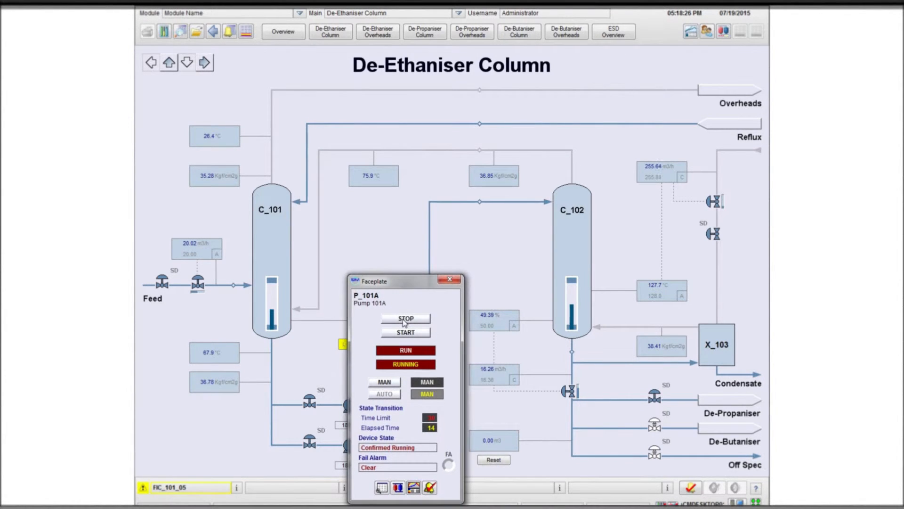
click(450, 279)
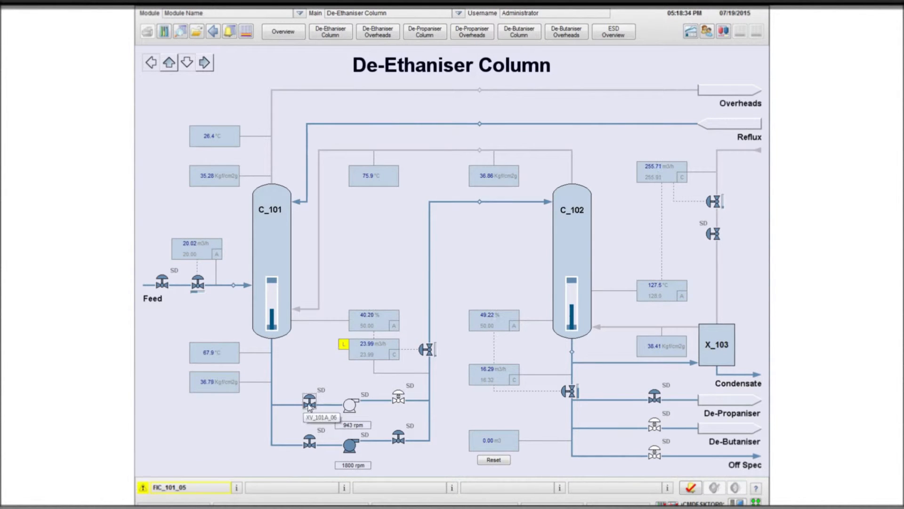
click(309, 401)
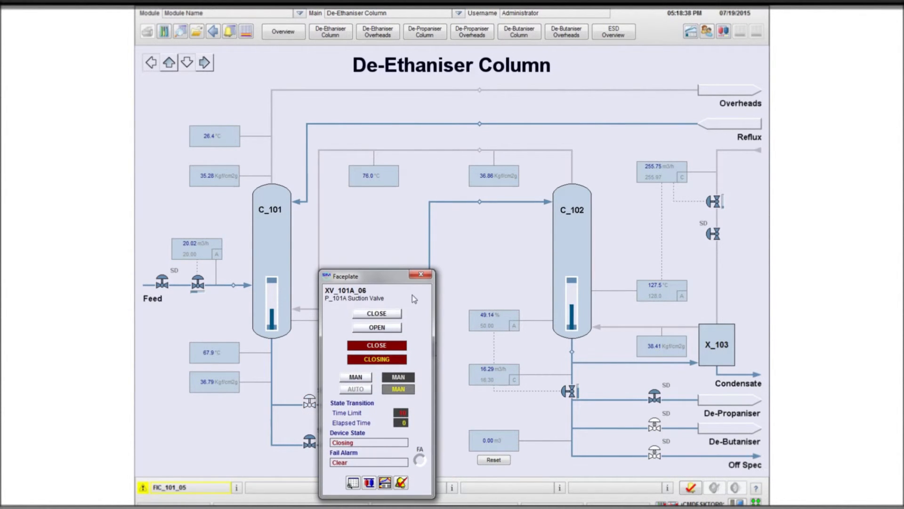
click(421, 274)
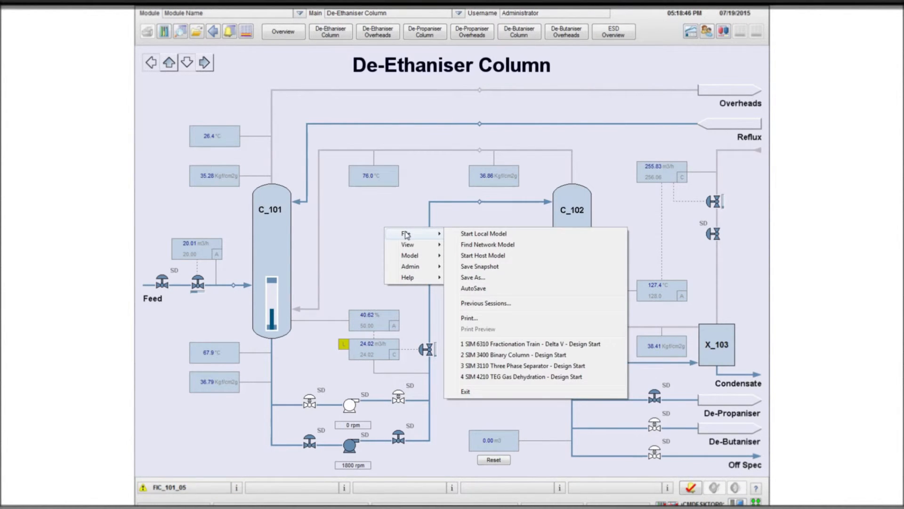
List the previous logged sessions from the File menu.
click(486, 302)
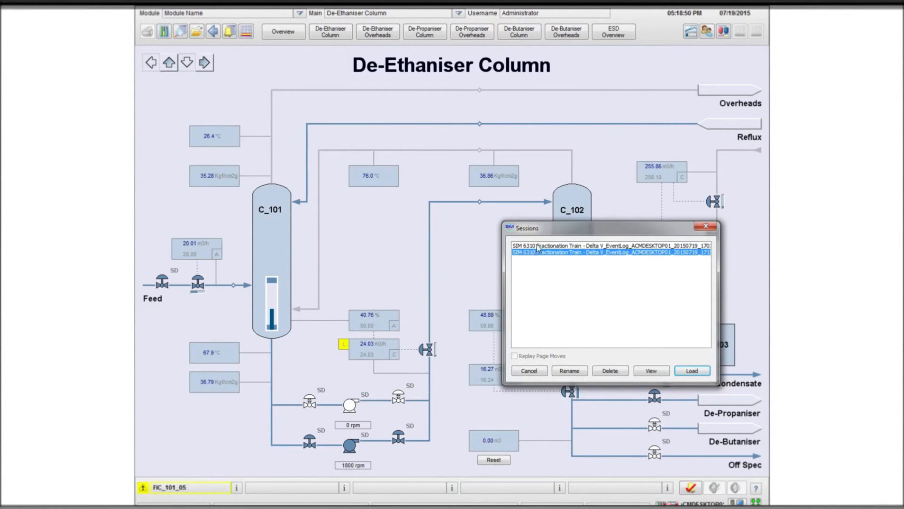